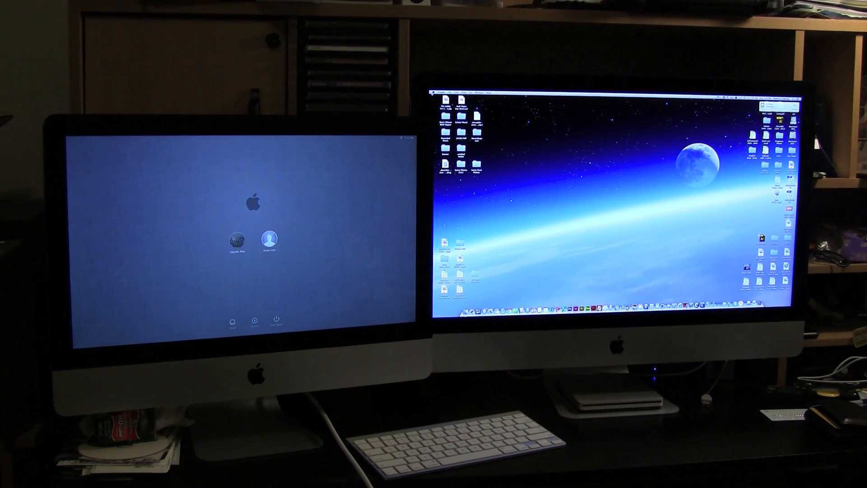
Log into the user account on the left iMac to reach its desktop.
{"action": "left_click", "coordinate": [237, 241]}
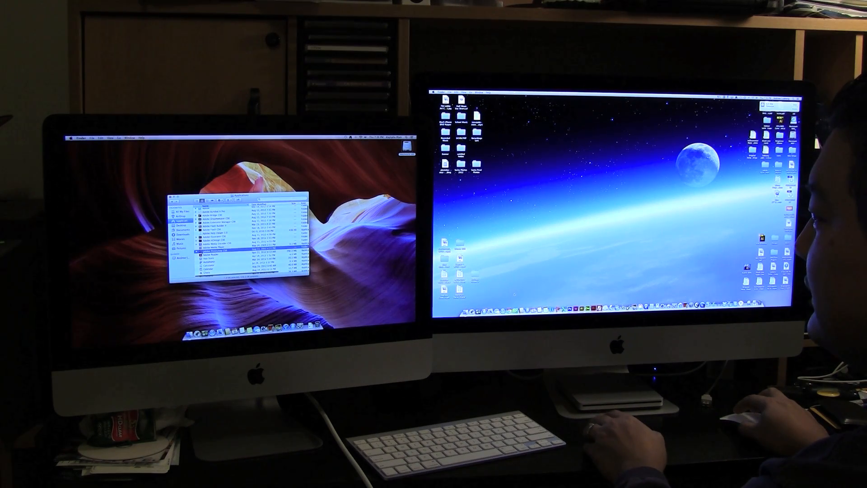
{"action": "double_click", "coordinate": [215, 253]}
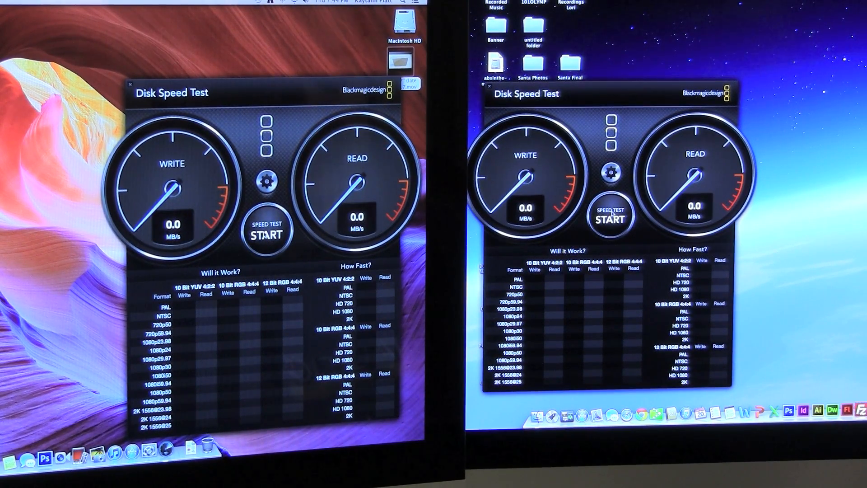
Start the Disk Speed Test run measuring write and read speeds.
{"action": "left_click", "coordinate": [266, 229]}
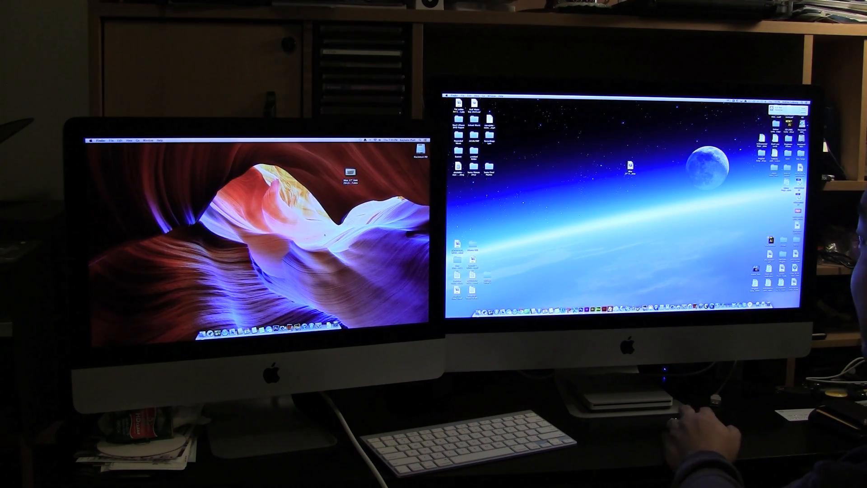
Show the desktop's context menu of actions on the right iMac.
{"action": "right_click", "coordinate": [594, 221]}
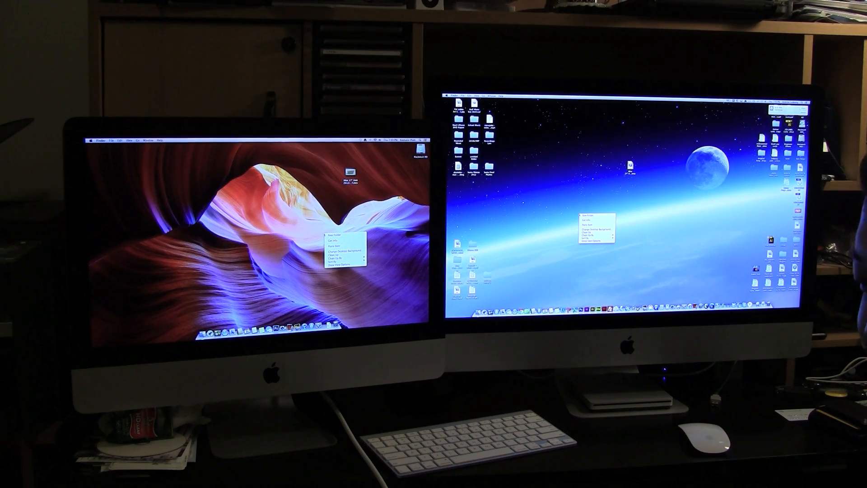